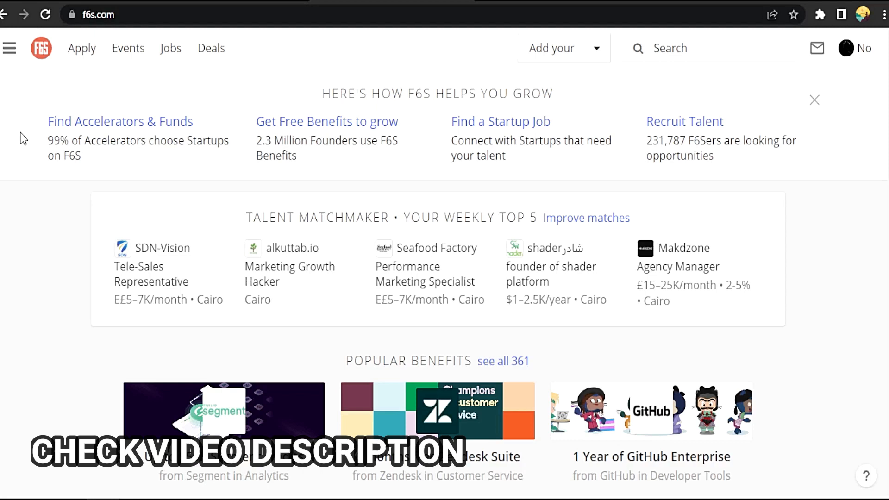
mouse_move(844, 69)
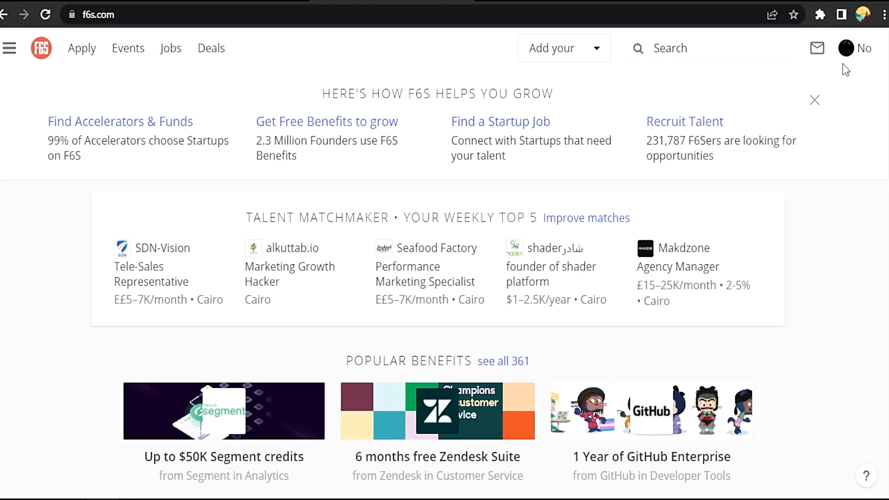
- Go to own profile page from the account menu and start editing it
click(860, 48)
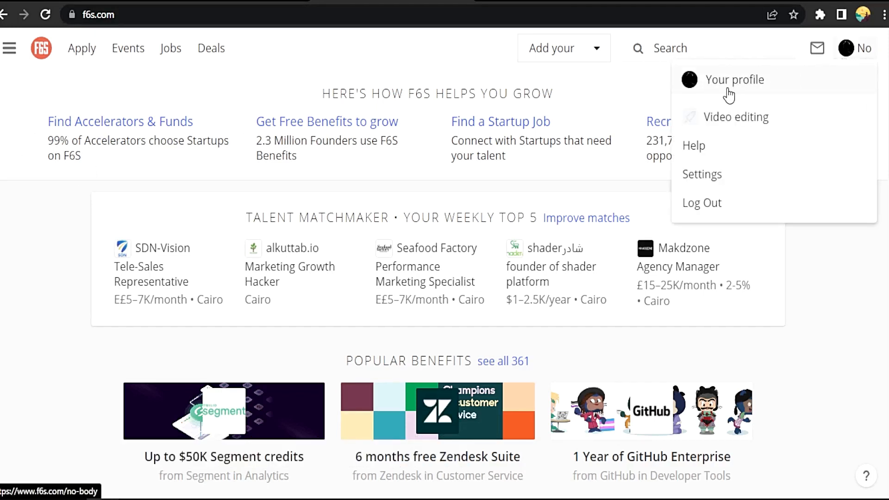
click(735, 80)
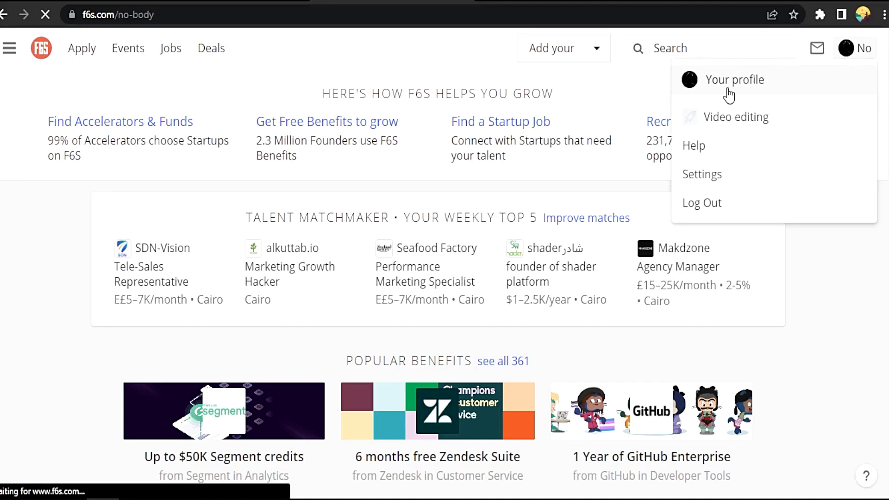
click(735, 79)
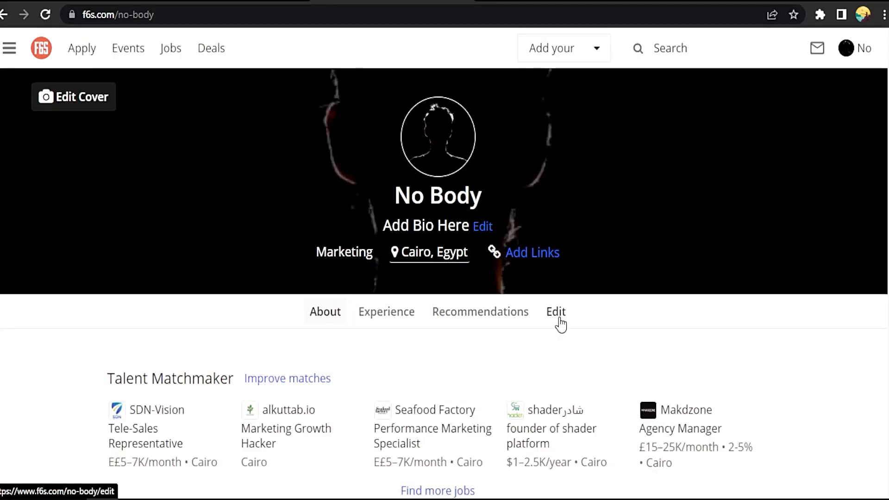
click(555, 311)
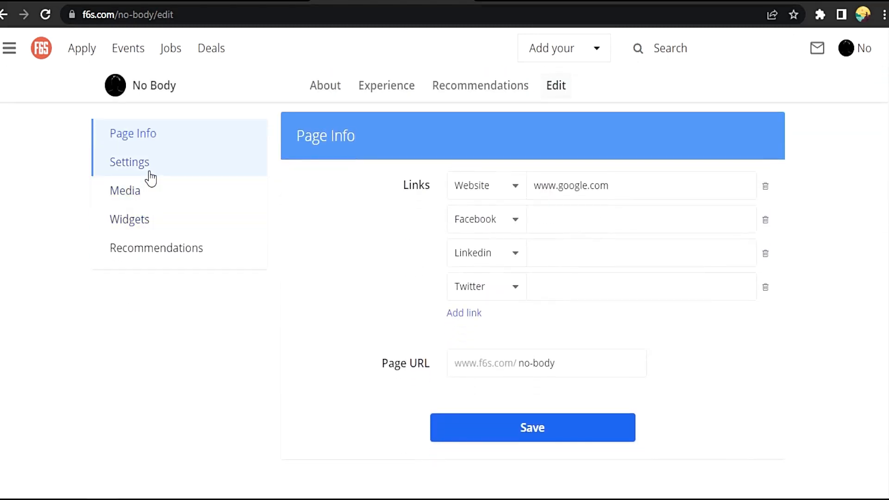
- Start a profile deletion request from the profile Settings section
click(129, 161)
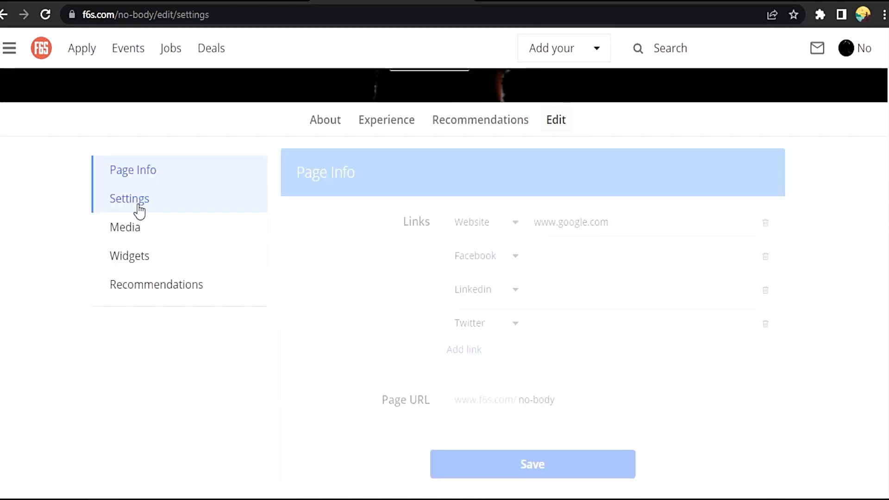
click(129, 199)
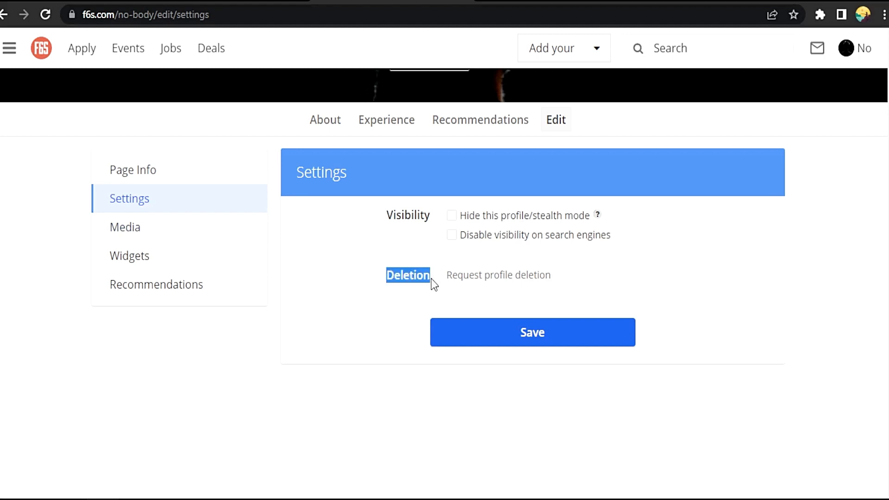
mouse_move(477, 284)
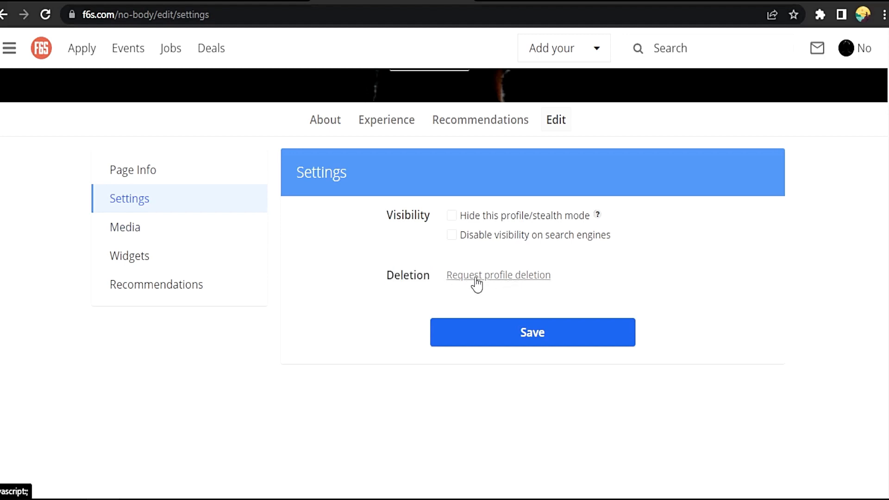
click(499, 275)
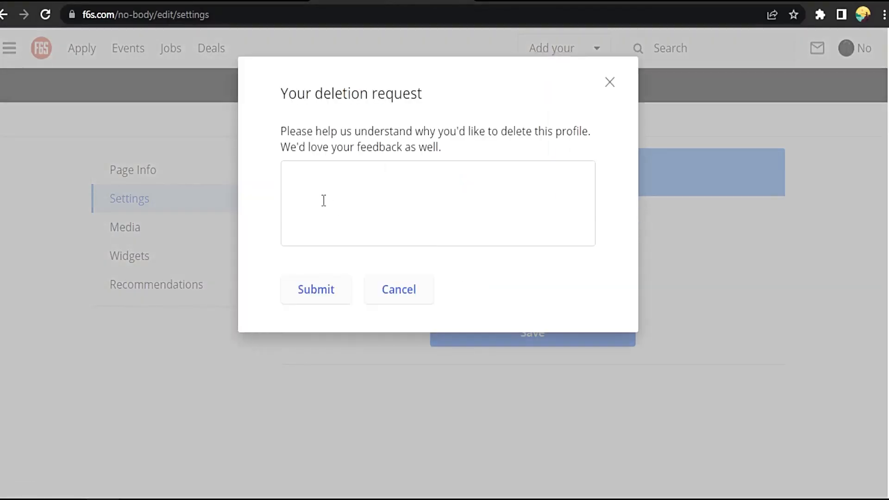
- Enter 'Any Reason' as the reason in the deletion request form
text(A)
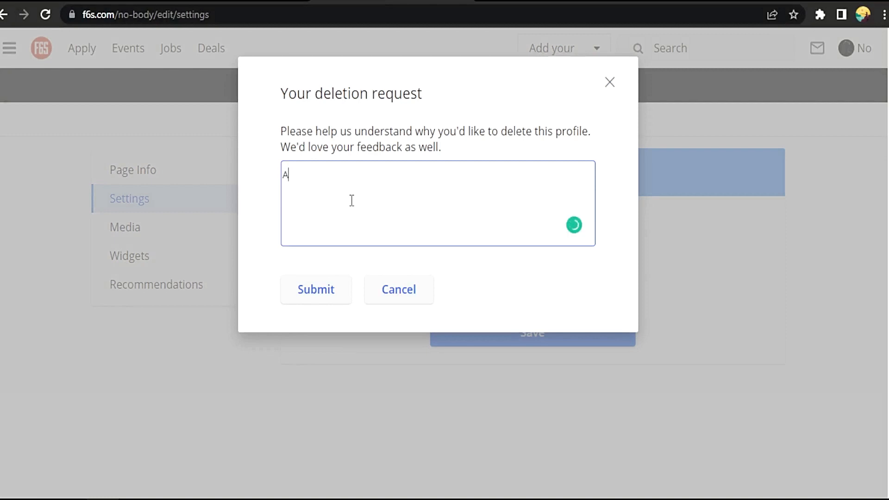
text(ny Reas)
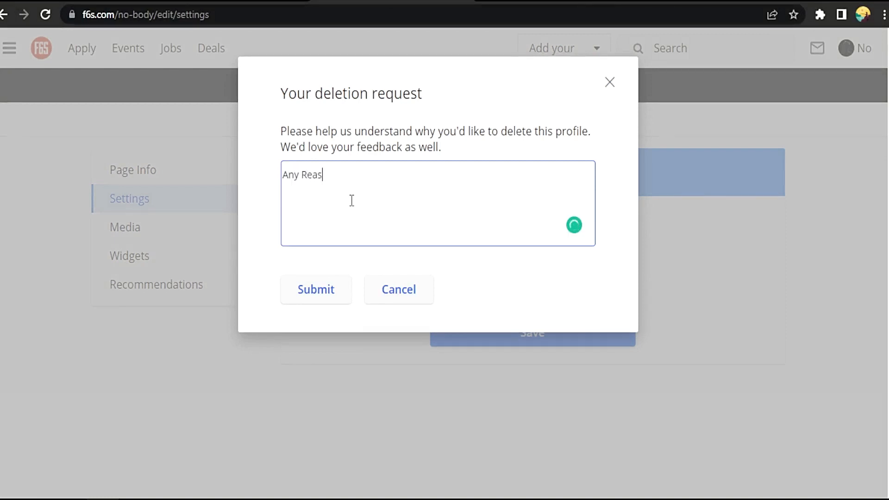
text(on)
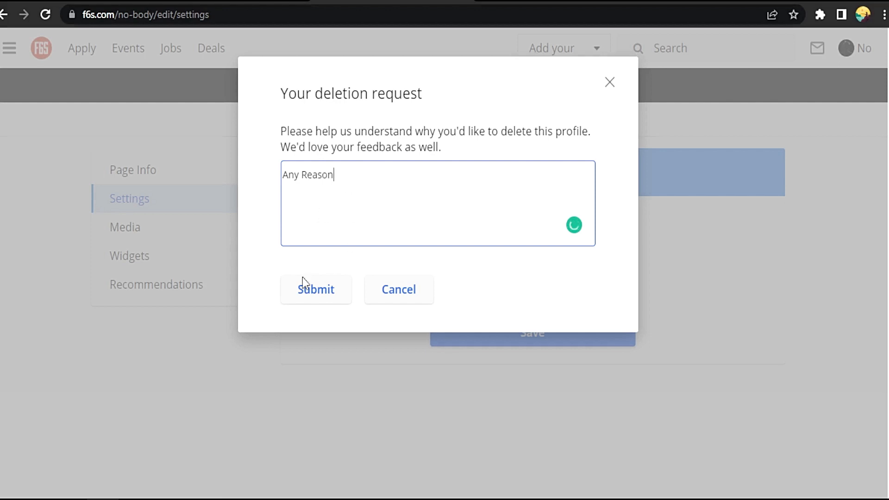
mouse_move(312, 297)
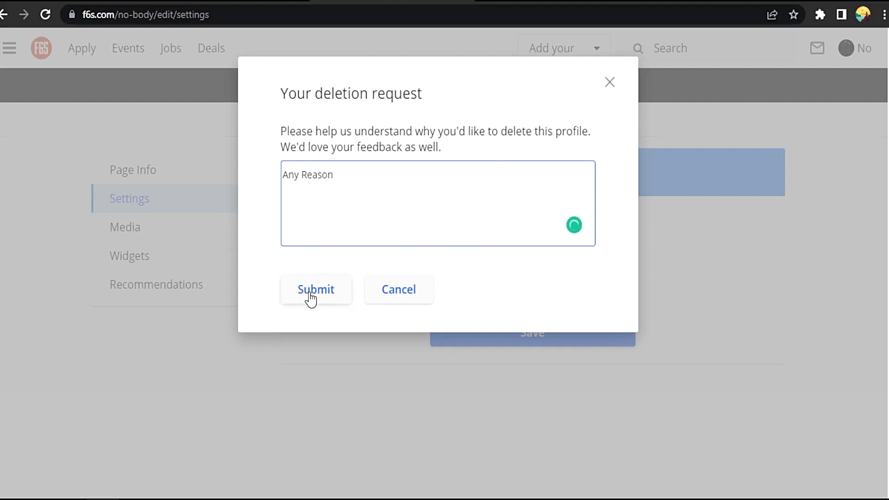